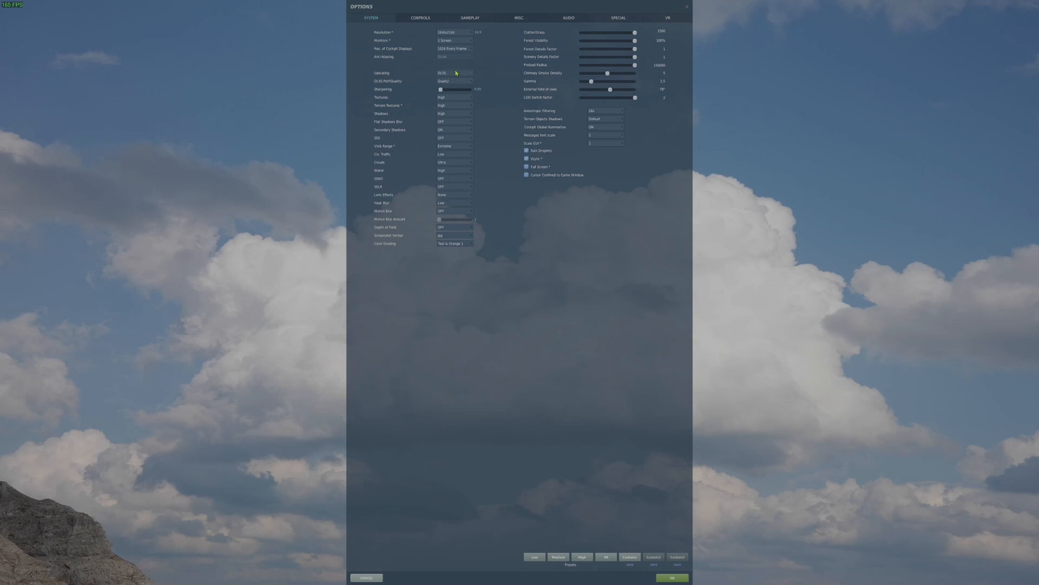
{"action": "mouse_move", "coordinate": [481, 61]}
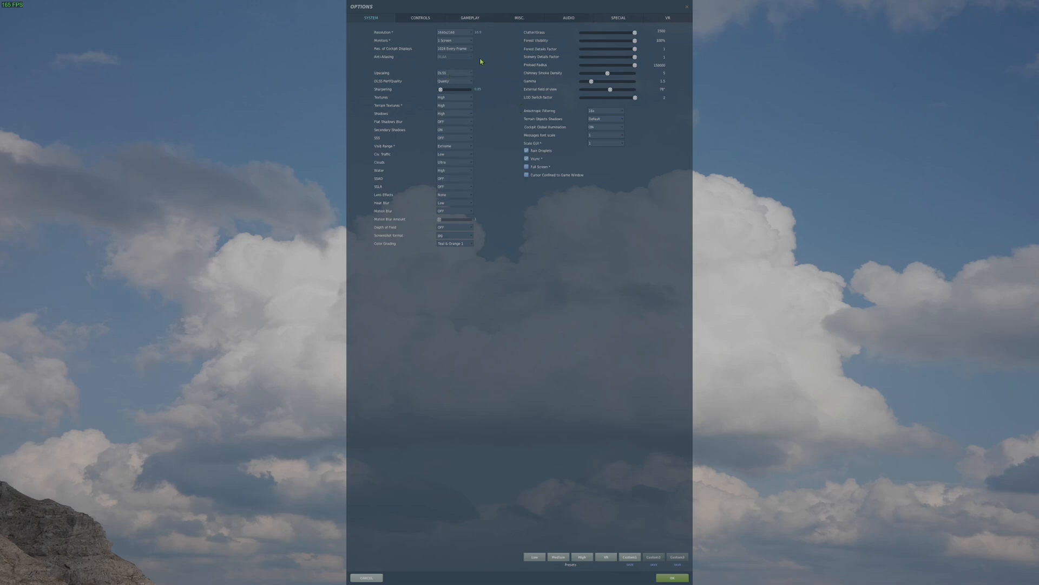
{"action": "mouse_move", "coordinate": [454, 62]}
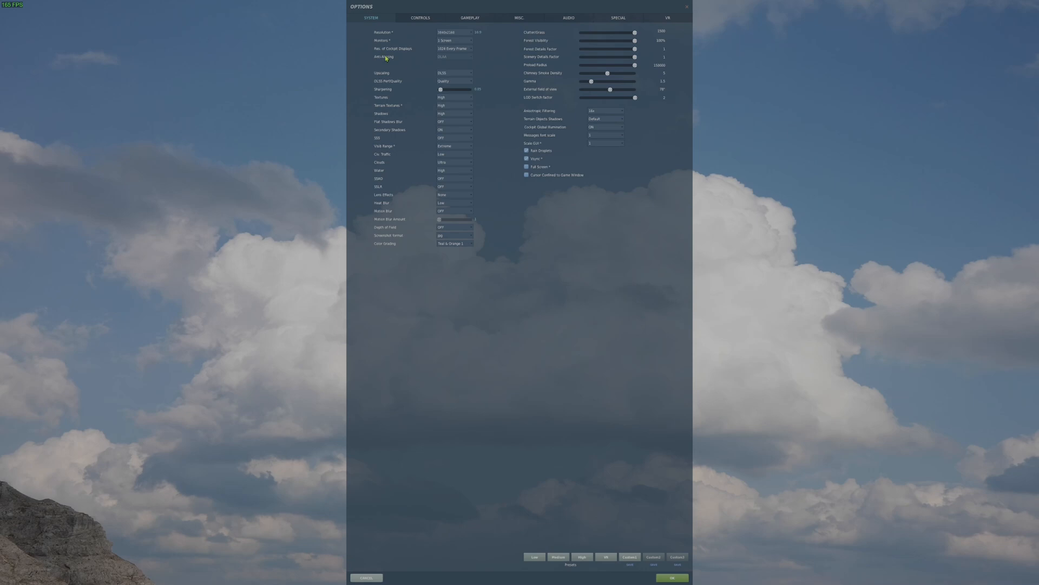
{"action": "mouse_move", "coordinate": [453, 85]}
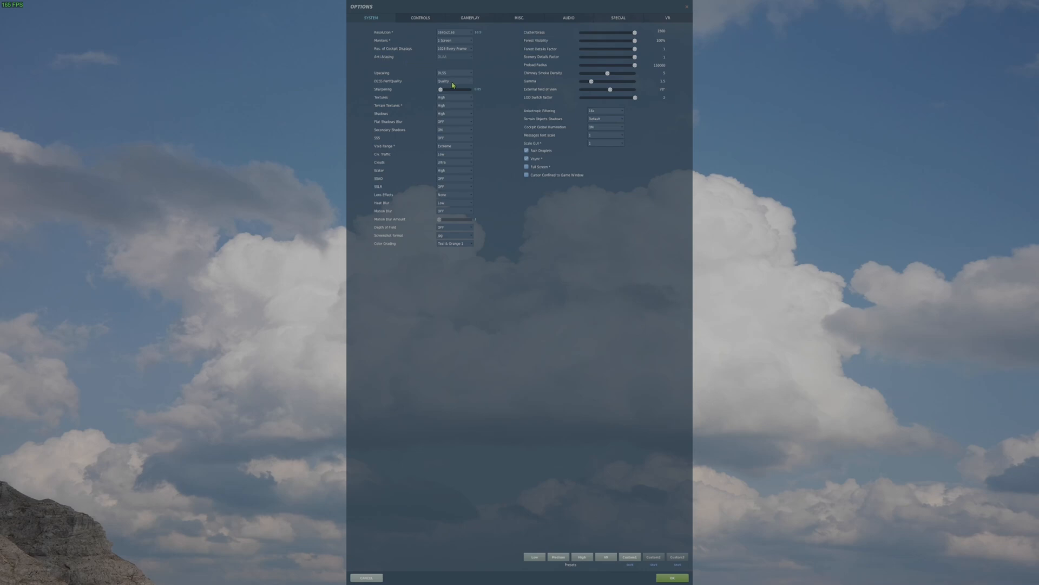
{"action": "mouse_move", "coordinate": [484, 81]}
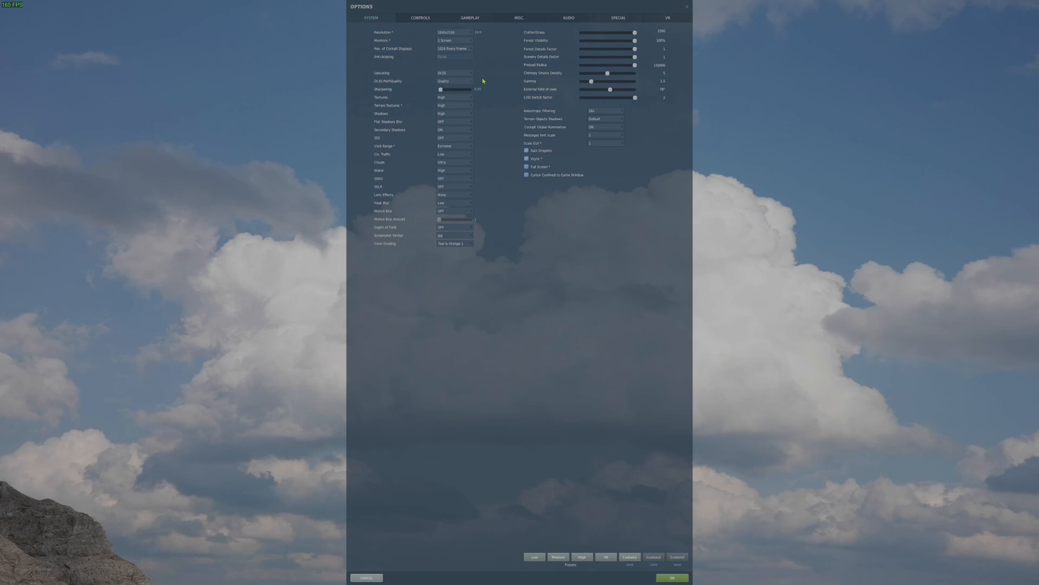
{"action": "left_click", "coordinate": [454, 73]}
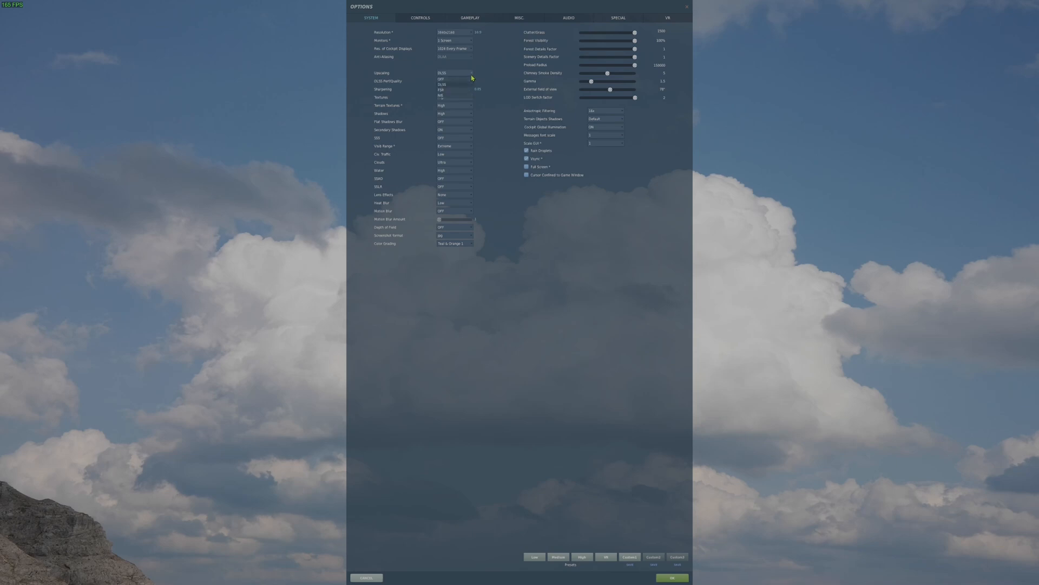
{"action": "left_click", "coordinate": [441, 79]}
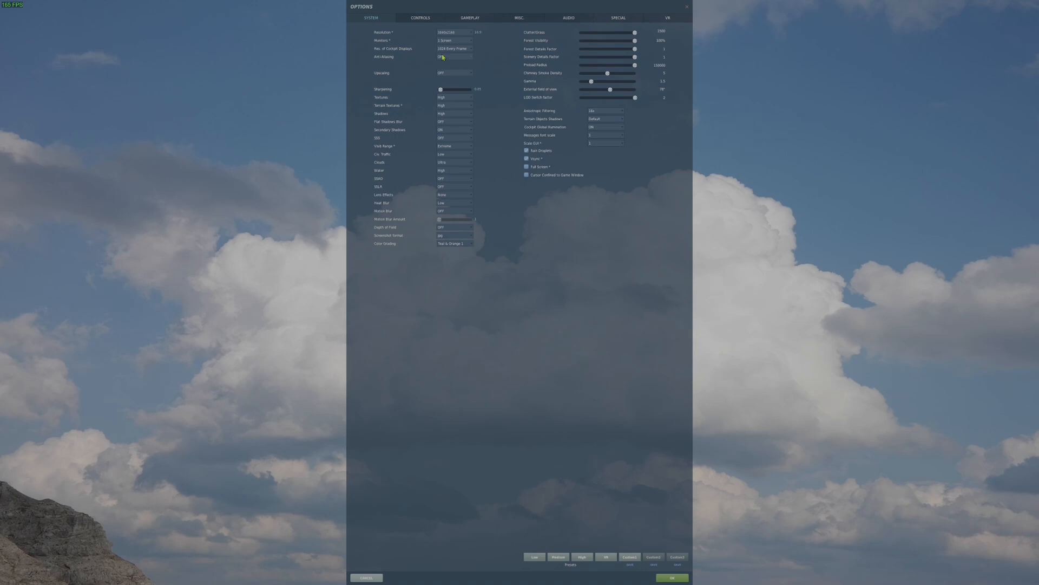
{"action": "left_click", "coordinate": [454, 73]}
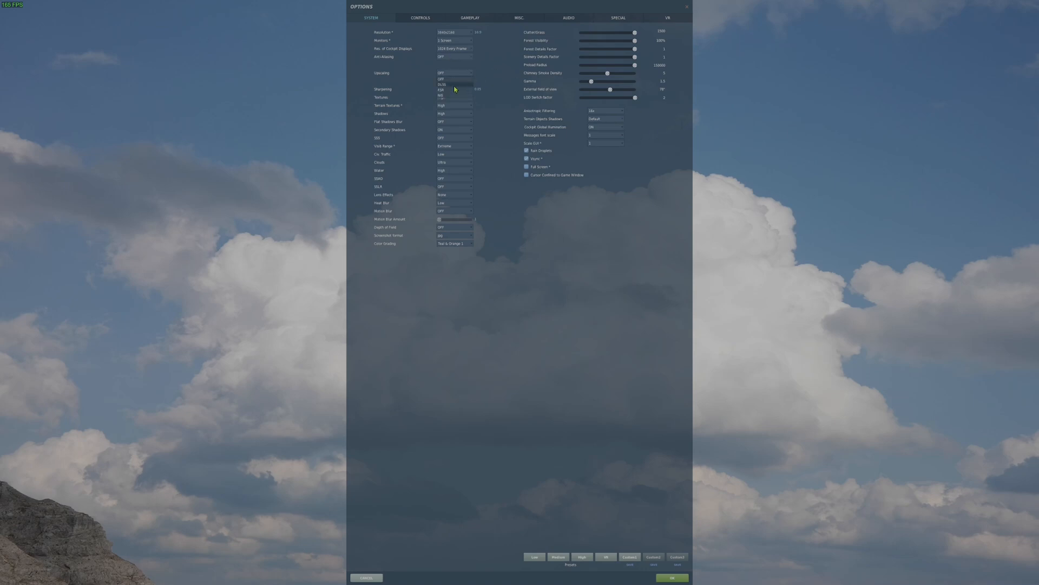
{"action": "left_click", "coordinate": [442, 85]}
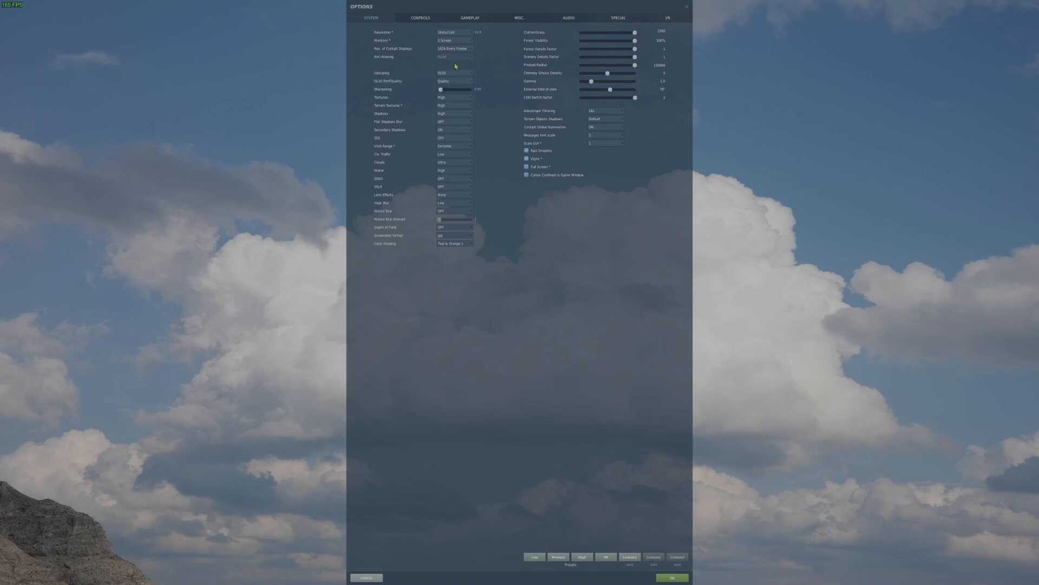